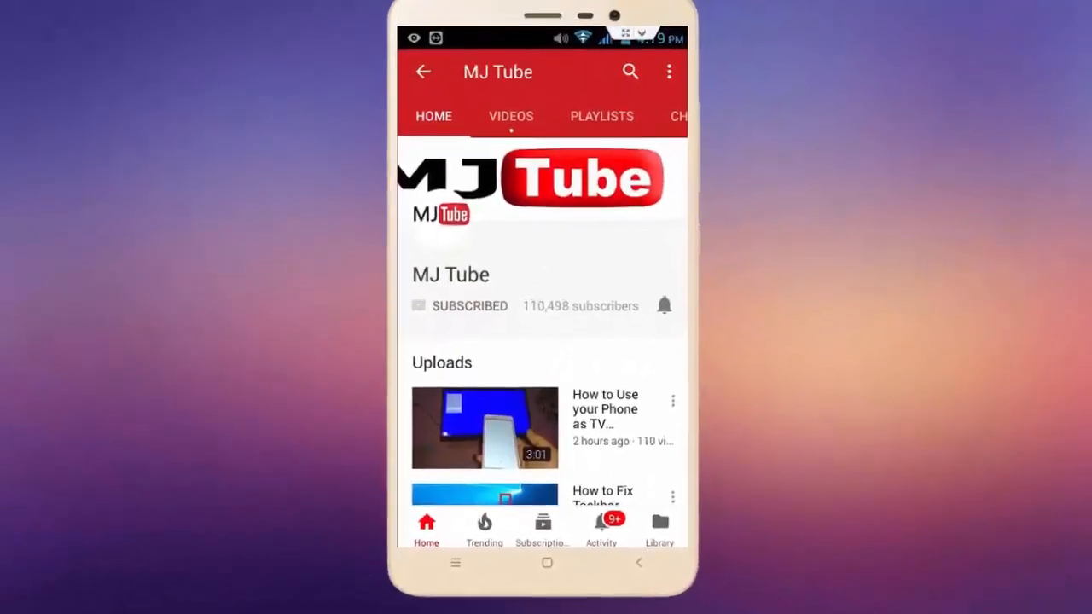
Search for 'word' and launch Microsoft Word from its desktop shortcut.
left_click(664, 305)
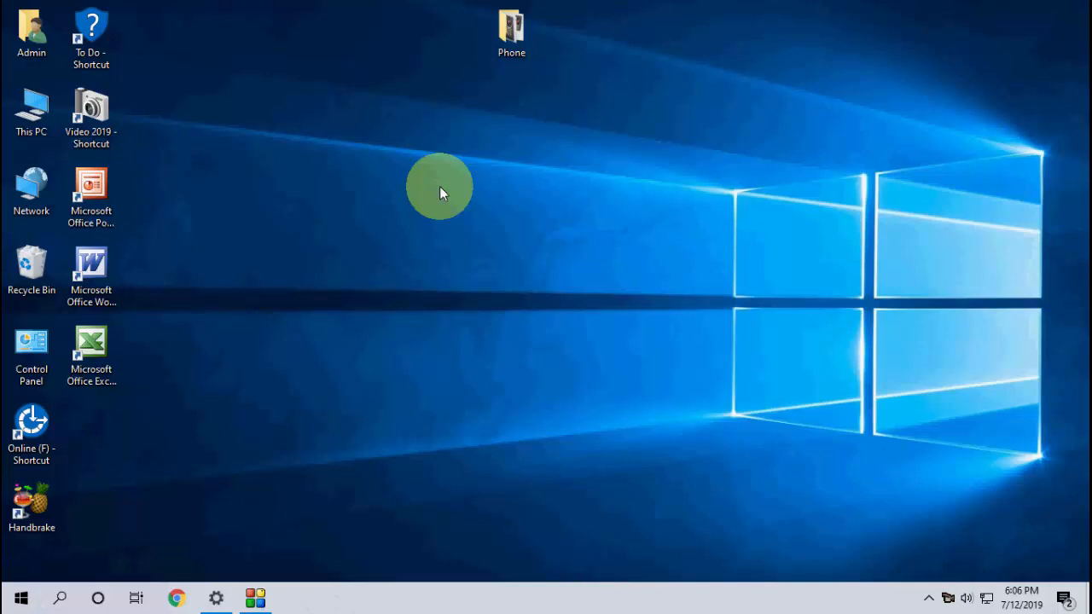
type("word")
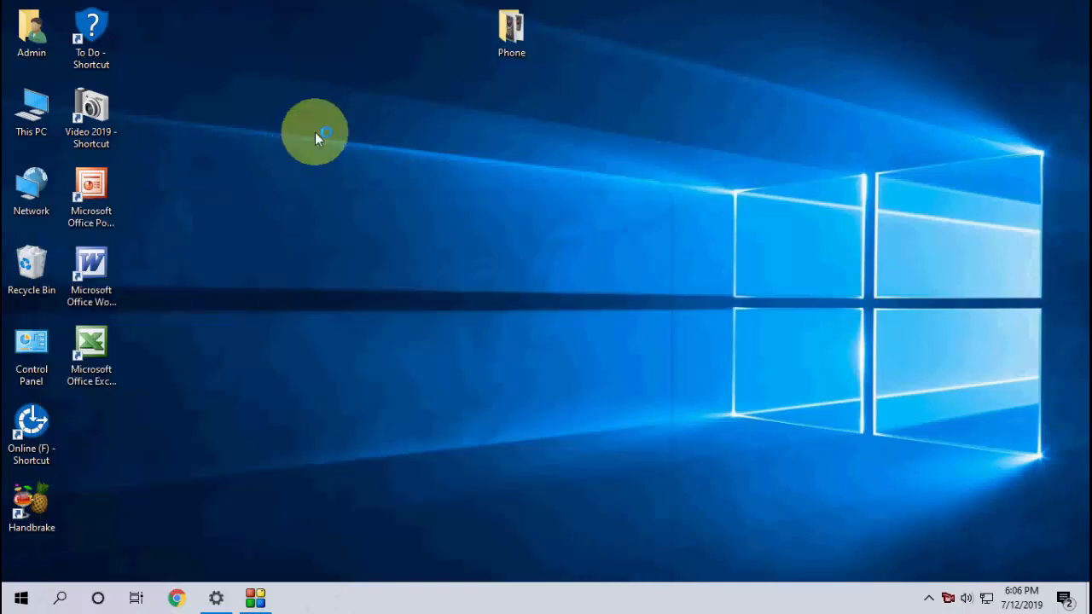
double_click(90, 264)
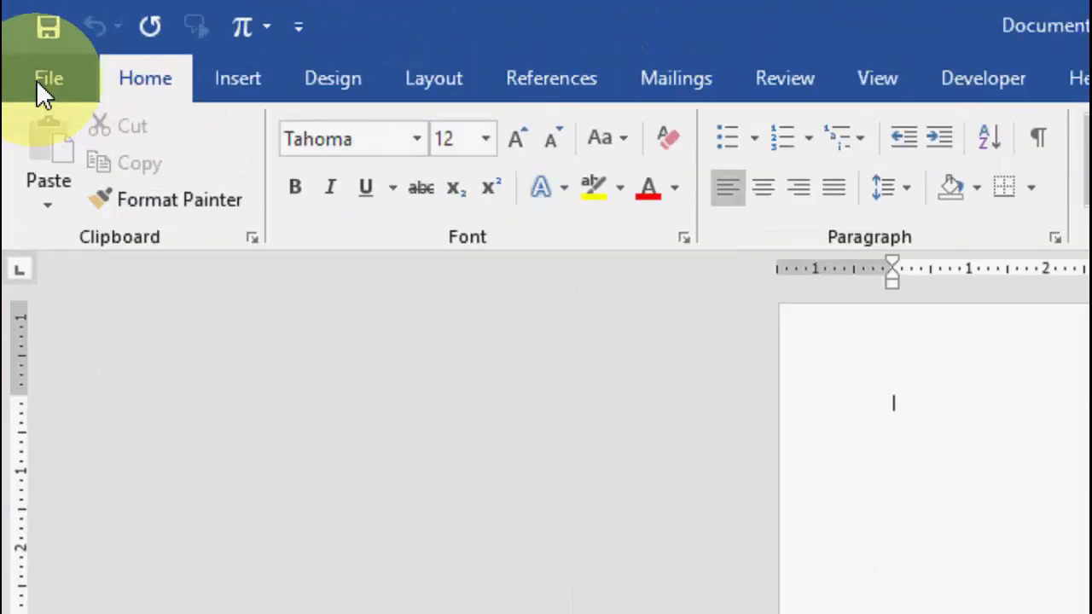
Go to the File backstage Account page with the Office Updates section.
left_click(48, 77)
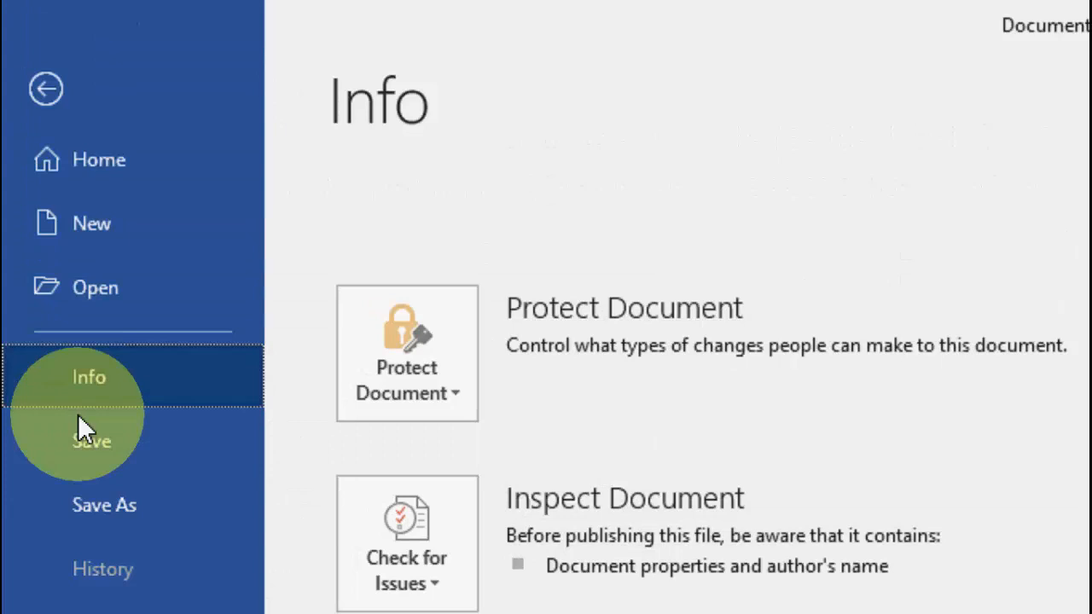
scroll("down", 3)
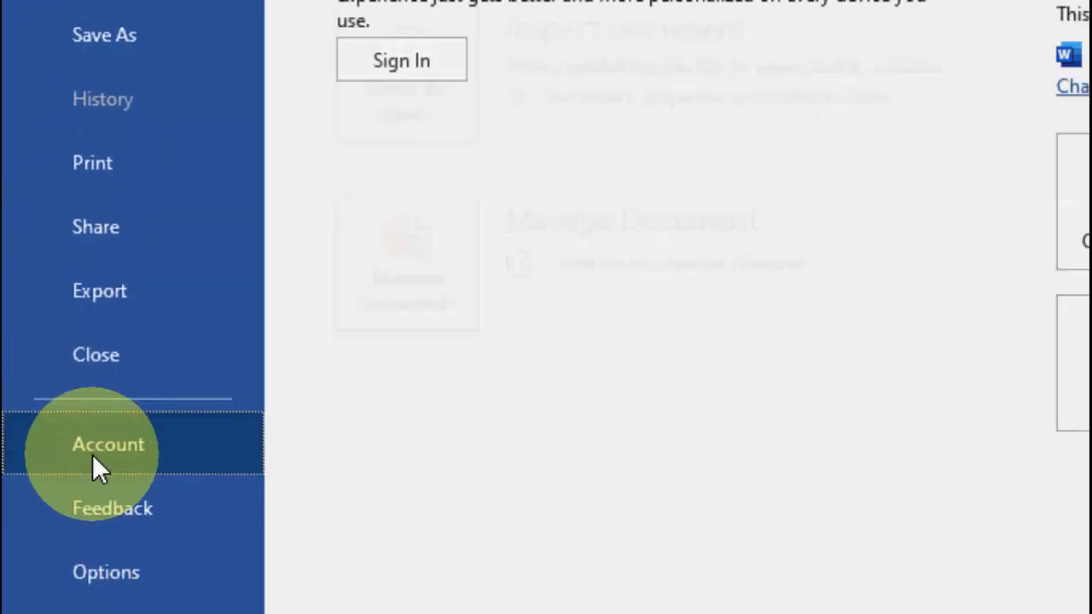
left_click(108, 443)
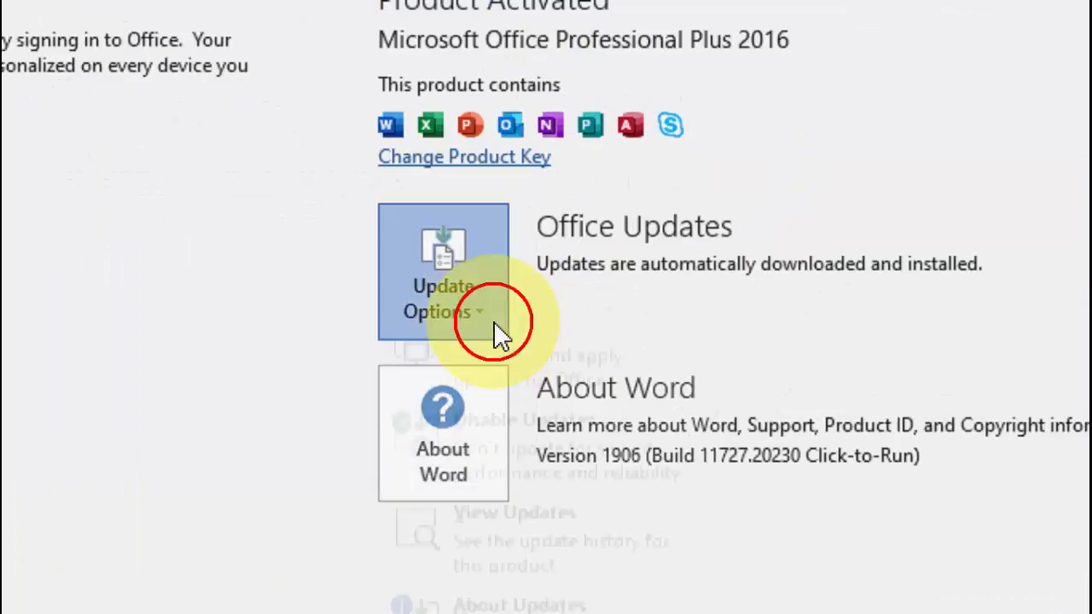
Choose Update Now under Update Options to check for and apply Office updates.
left_click(442, 299)
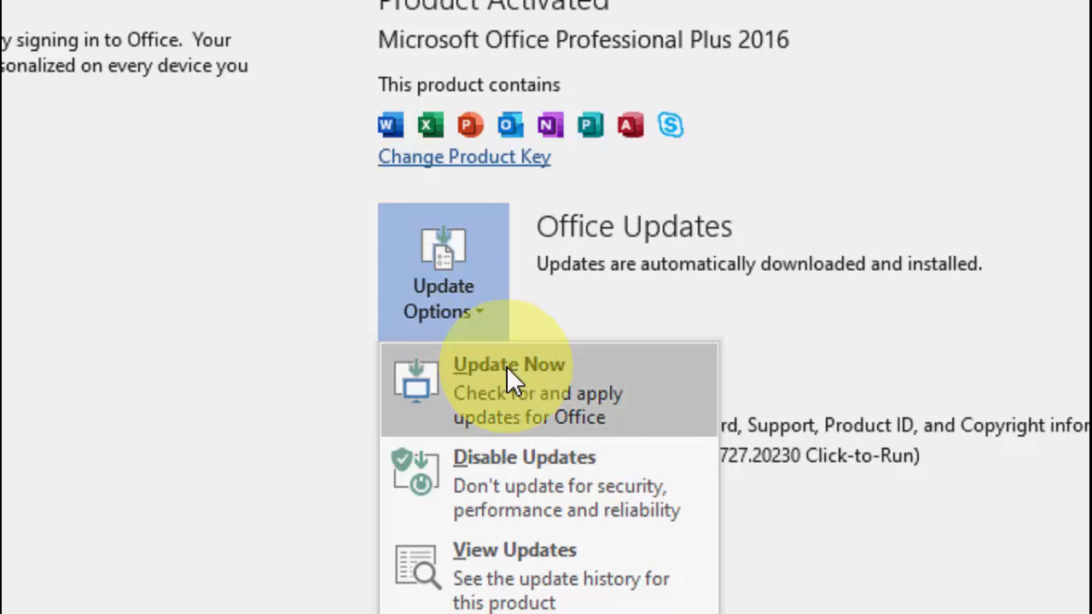
left_click(508, 364)
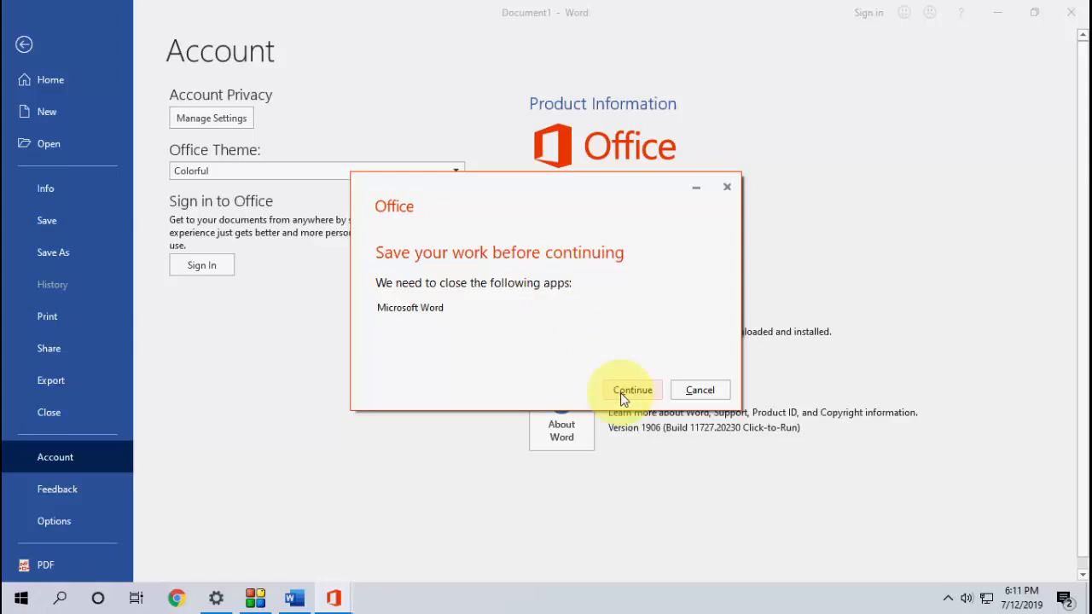
mouse_move(601, 290)
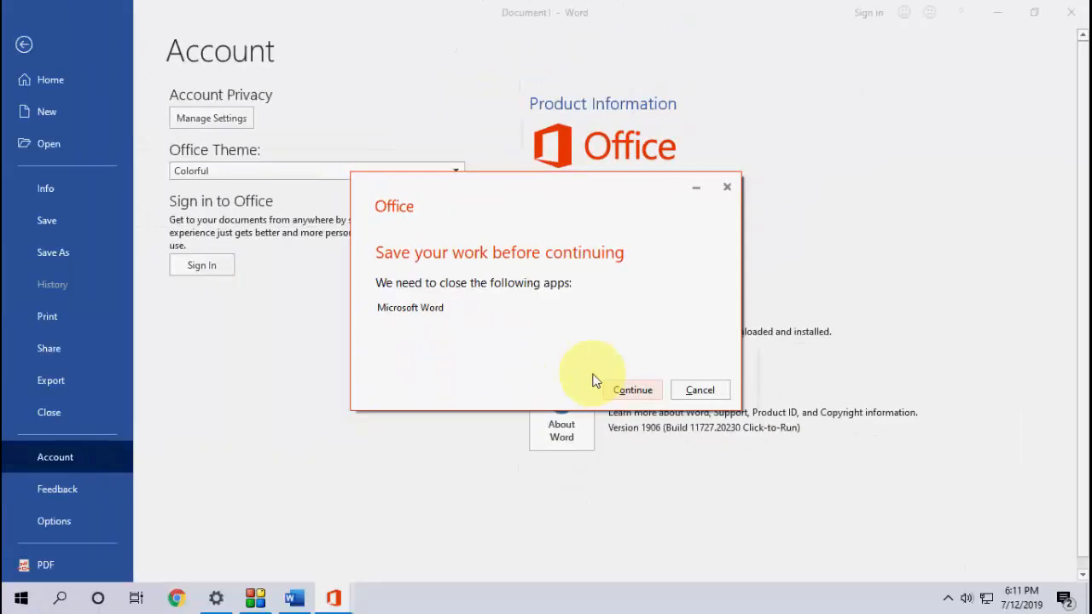
Continue past the 'Save your work before continuing' prompt so Word closes.
left_click(633, 389)
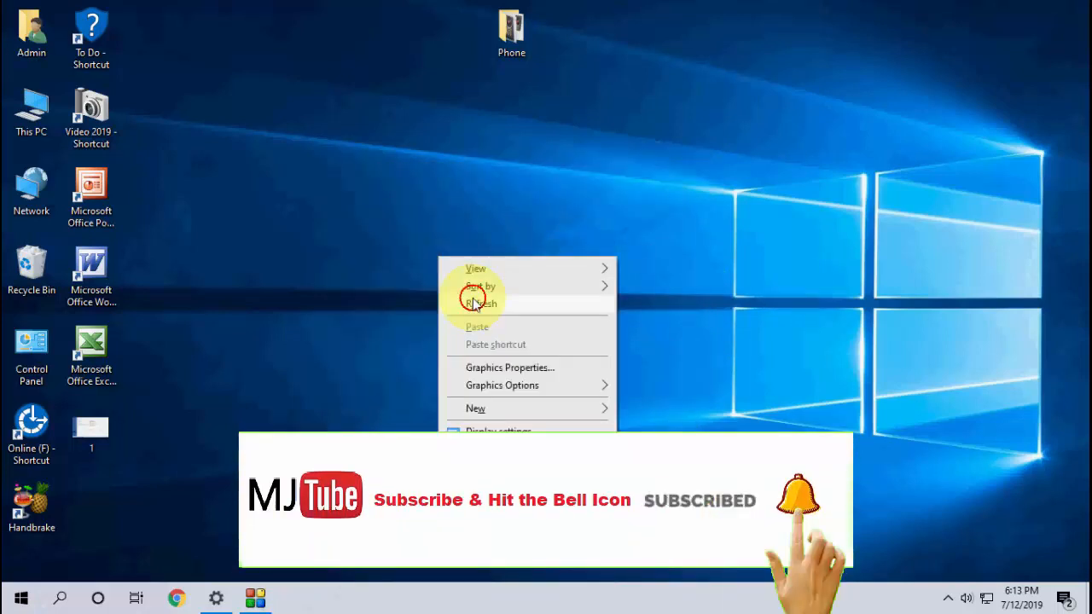
Refresh the Windows desktop after Word closes for the update.
left_click(20, 598)
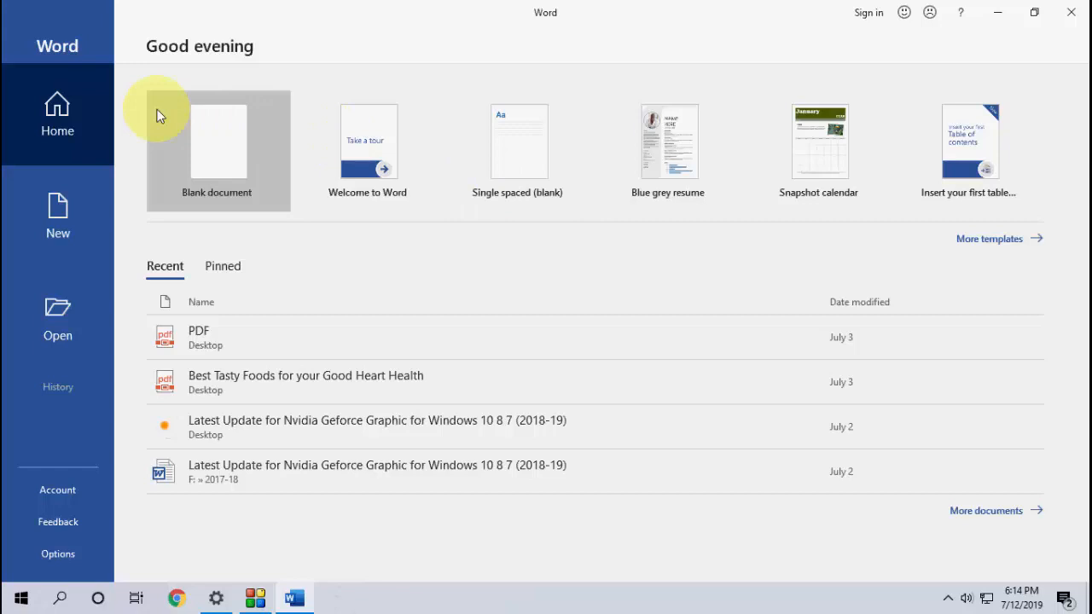
mouse_move(217, 150)
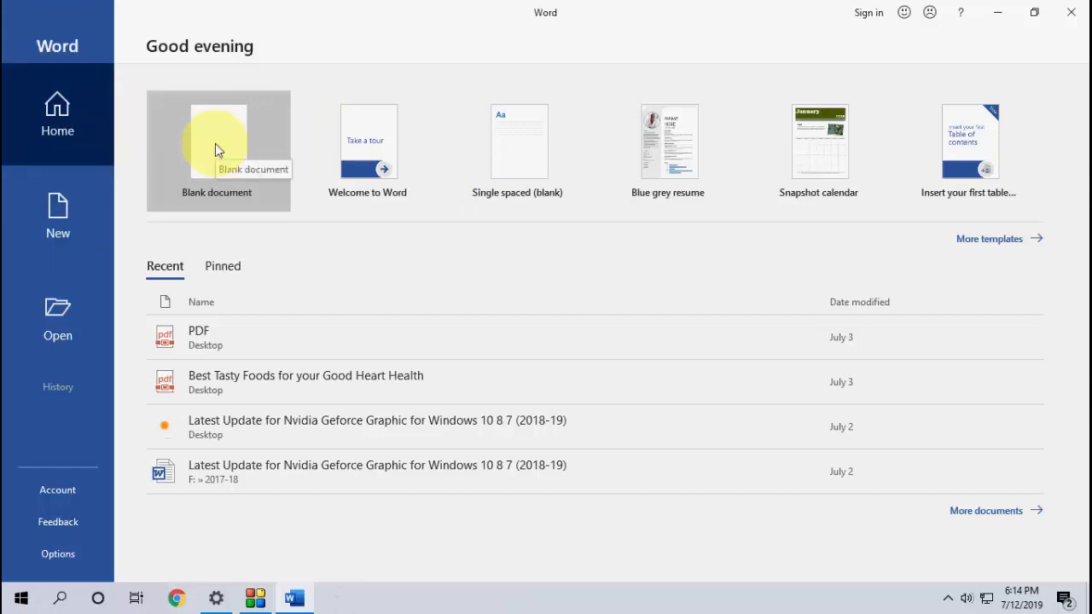
mouse_move(215, 226)
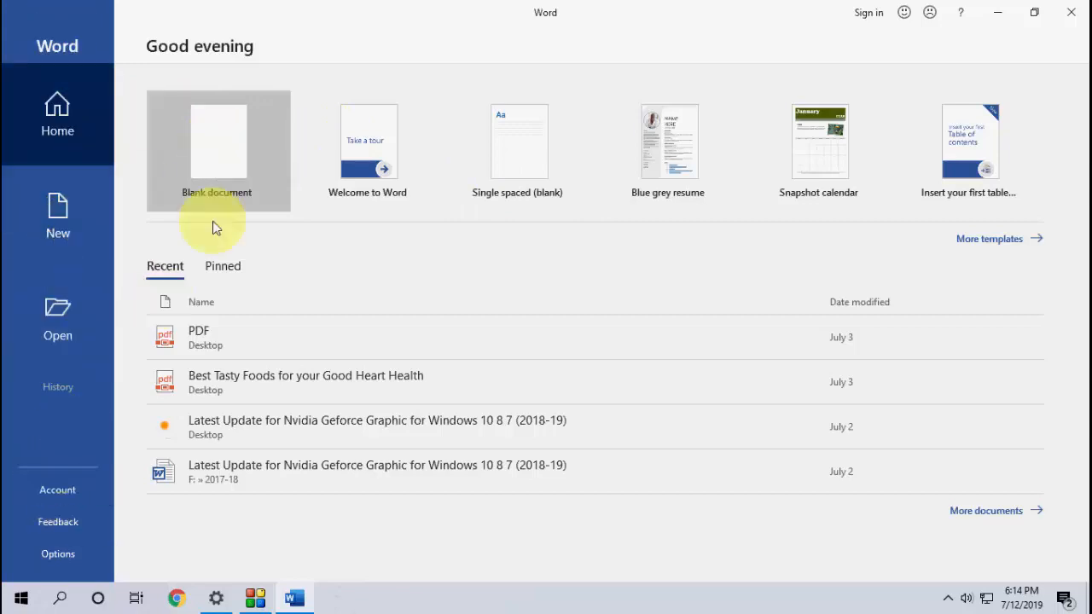
Pick Blank document on the Word start screen.
left_click(218, 150)
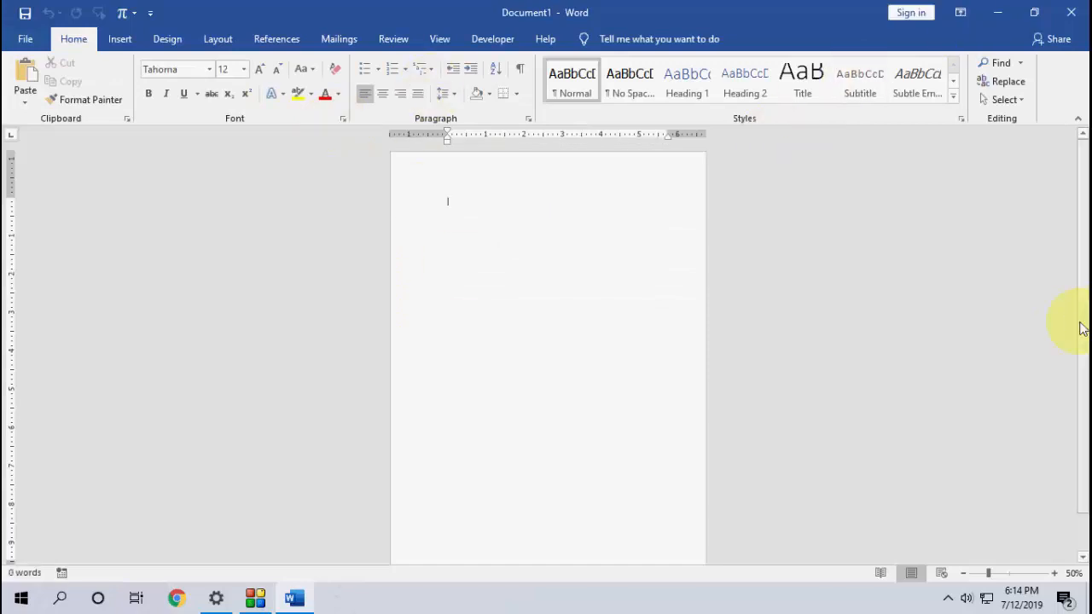